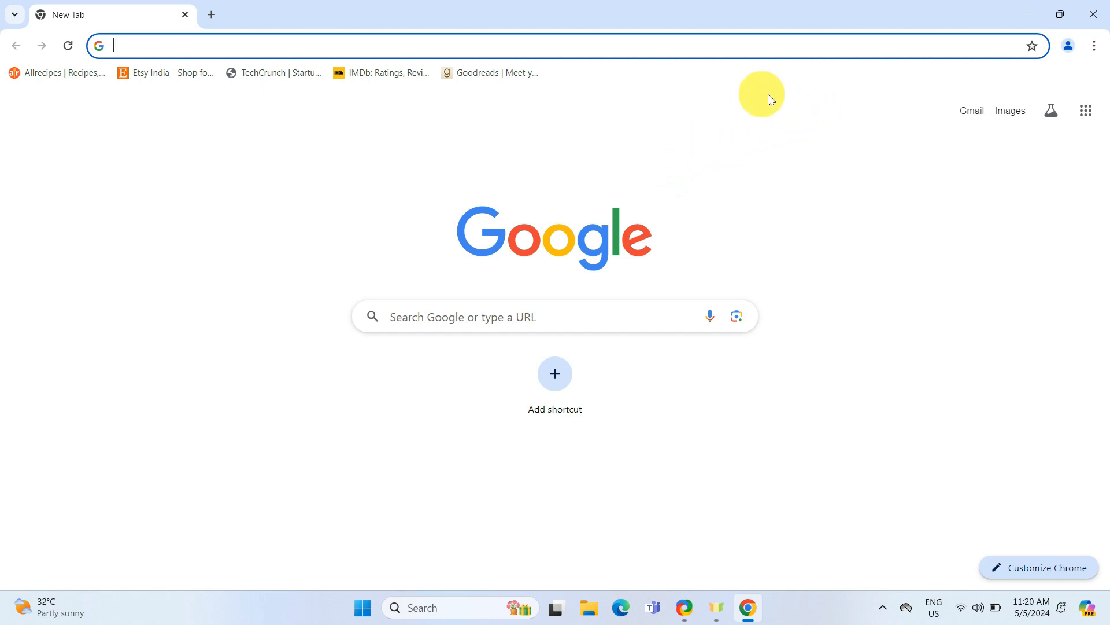
mouse_move(1094, 54)
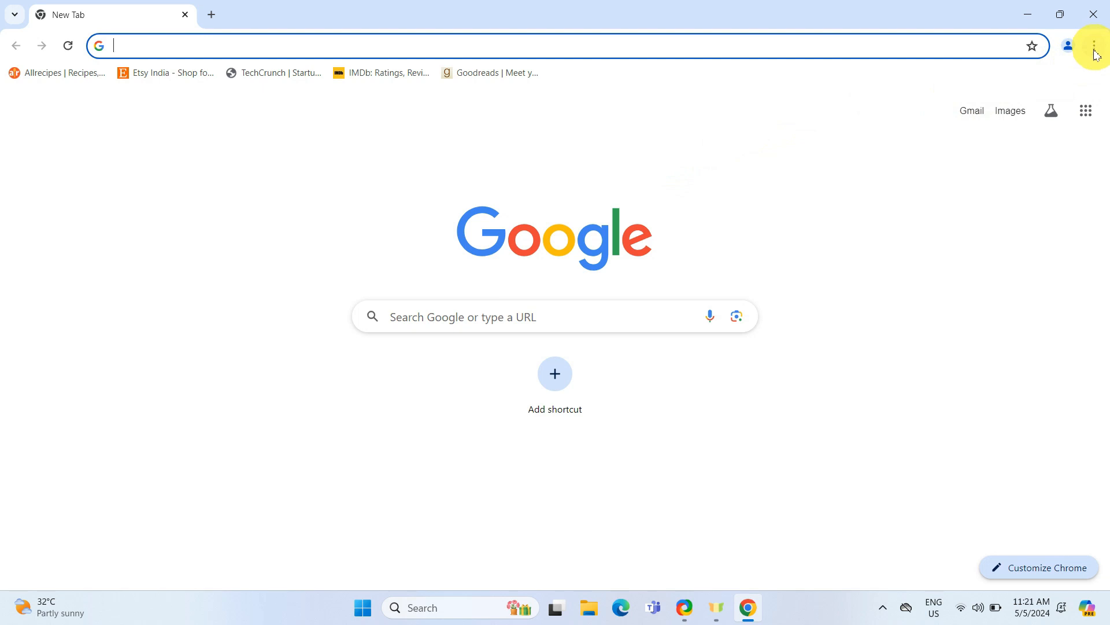
Show Chrome's Bookmarks and lists submenu with the five saved bookmarks.
left_click(1092, 45)
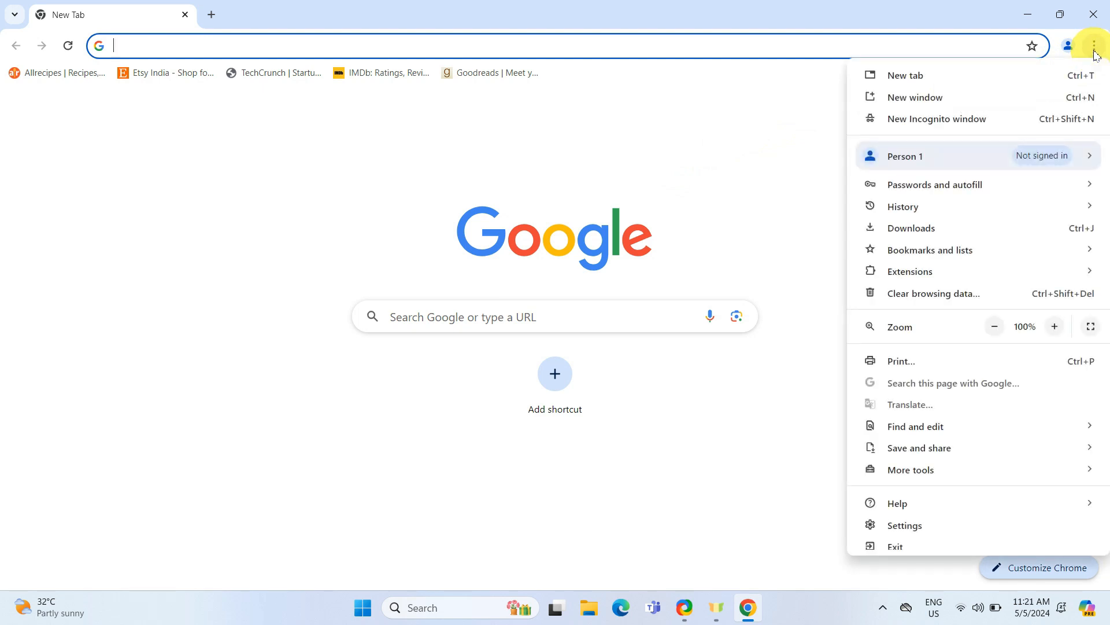
left_click(931, 249)
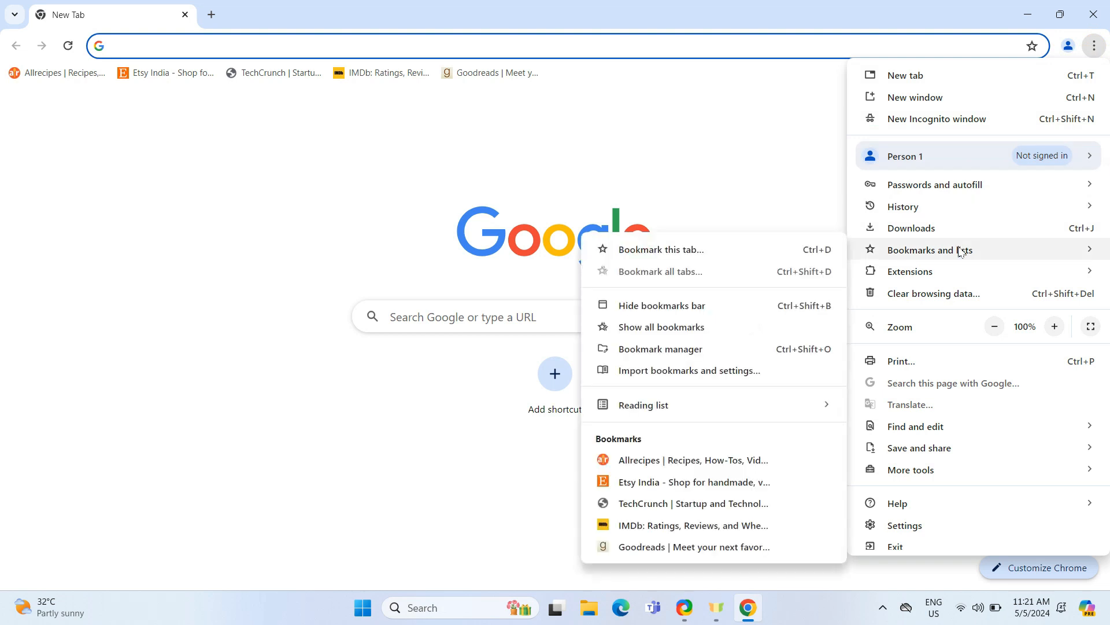
mouse_move(660, 348)
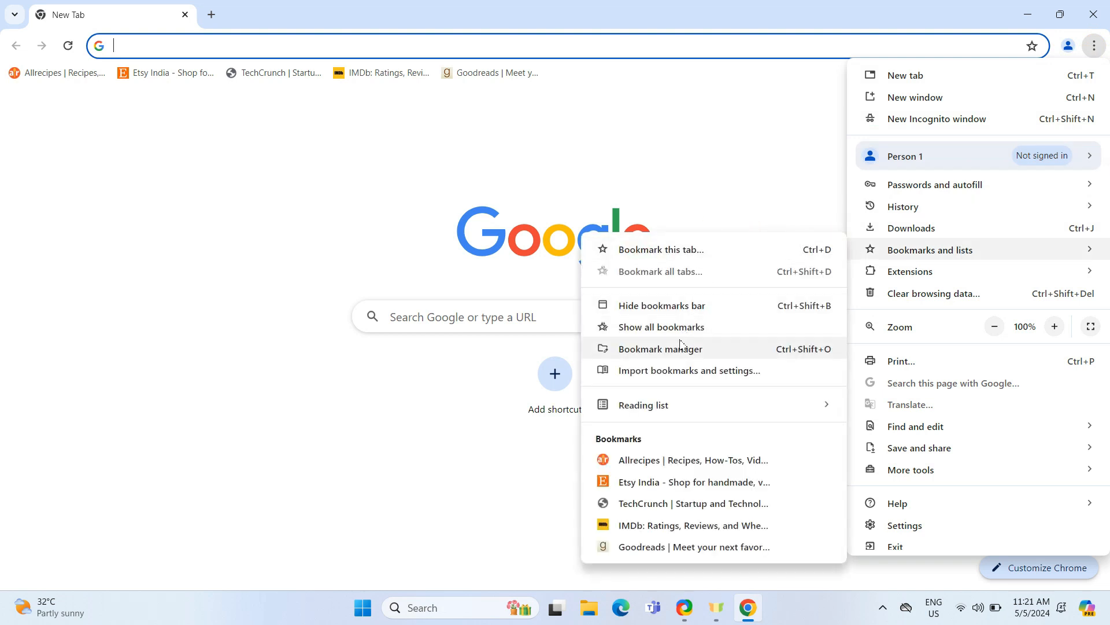
Open the Bookmark manager with its five saved sites and show its options menu.
left_click(659, 348)
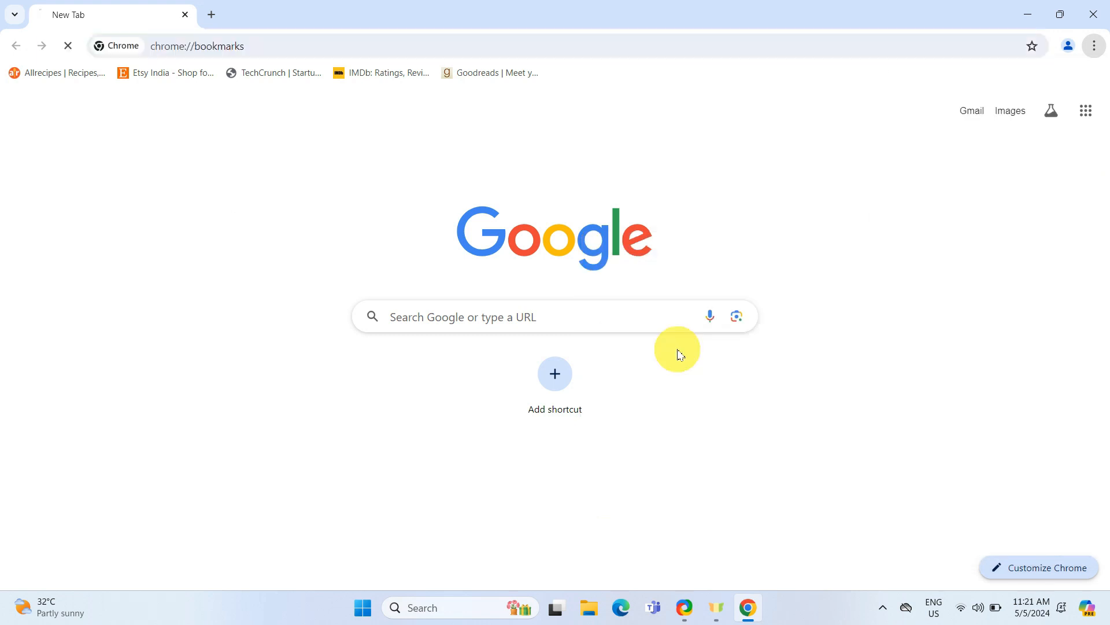
key("ctrl+shift+o")
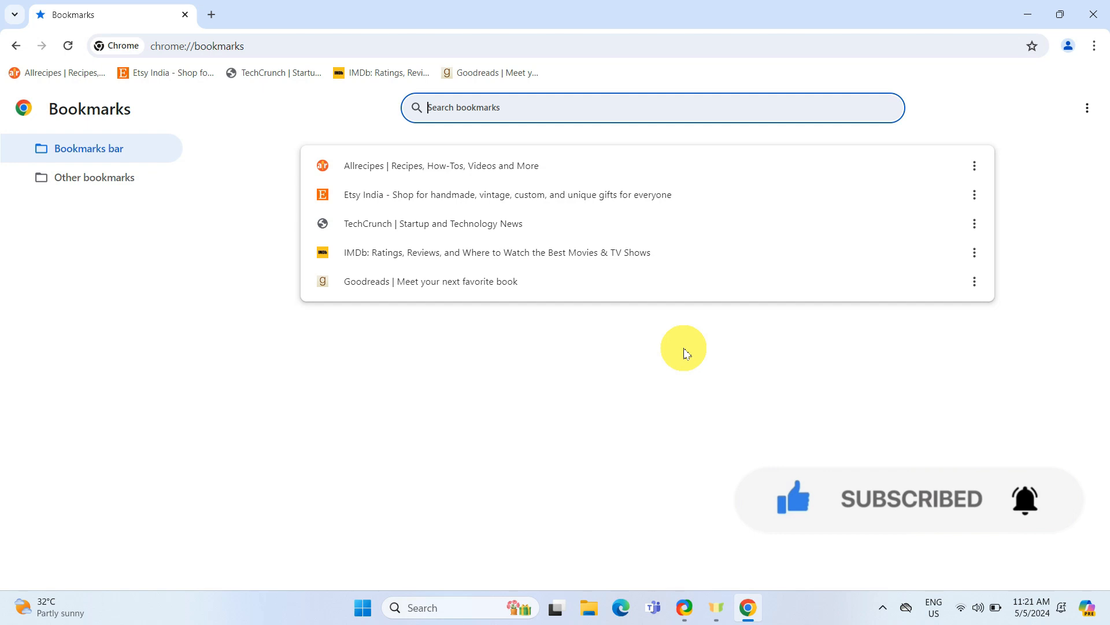
mouse_move(759, 361)
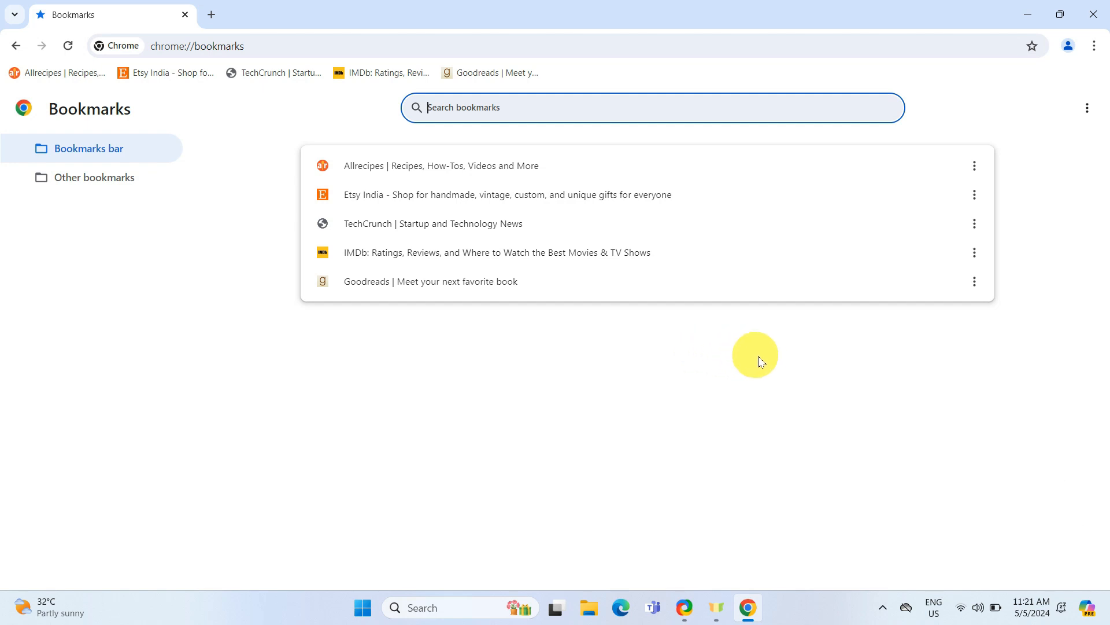
mouse_move(1075, 149)
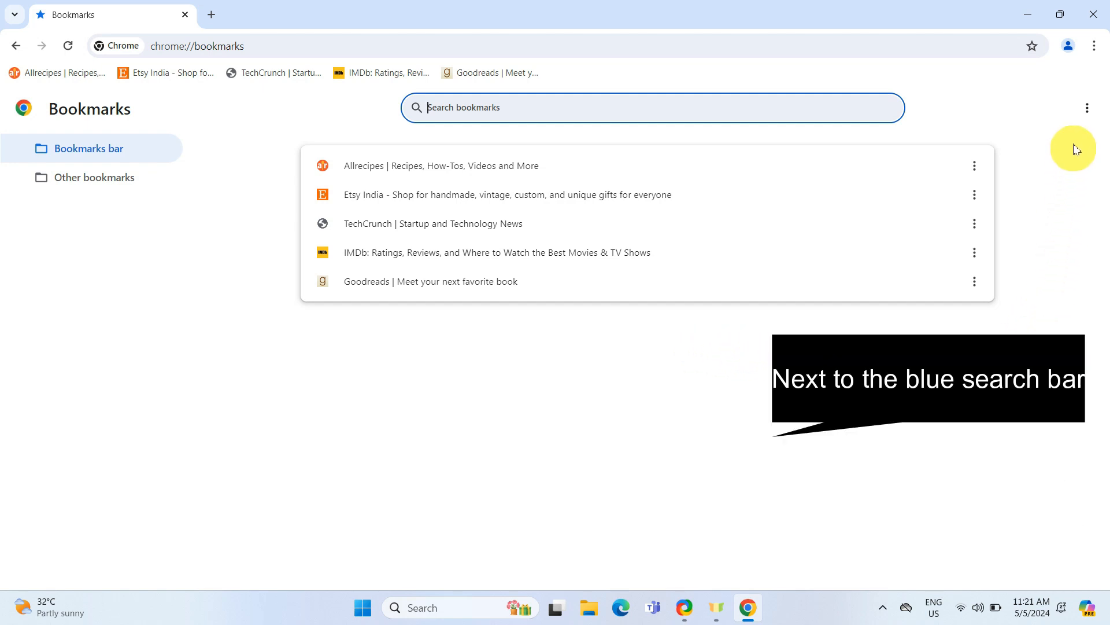
left_click(1088, 107)
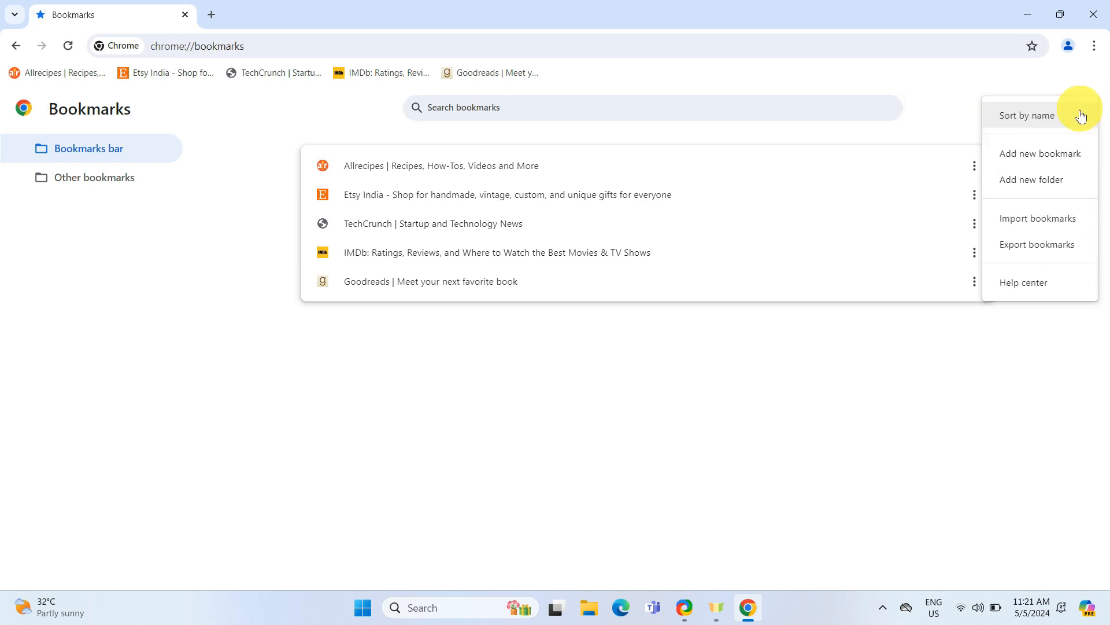
Export bookmarks to the Desktop as 'Chrome Bookmarks' HTML file.
left_click(1052, 251)
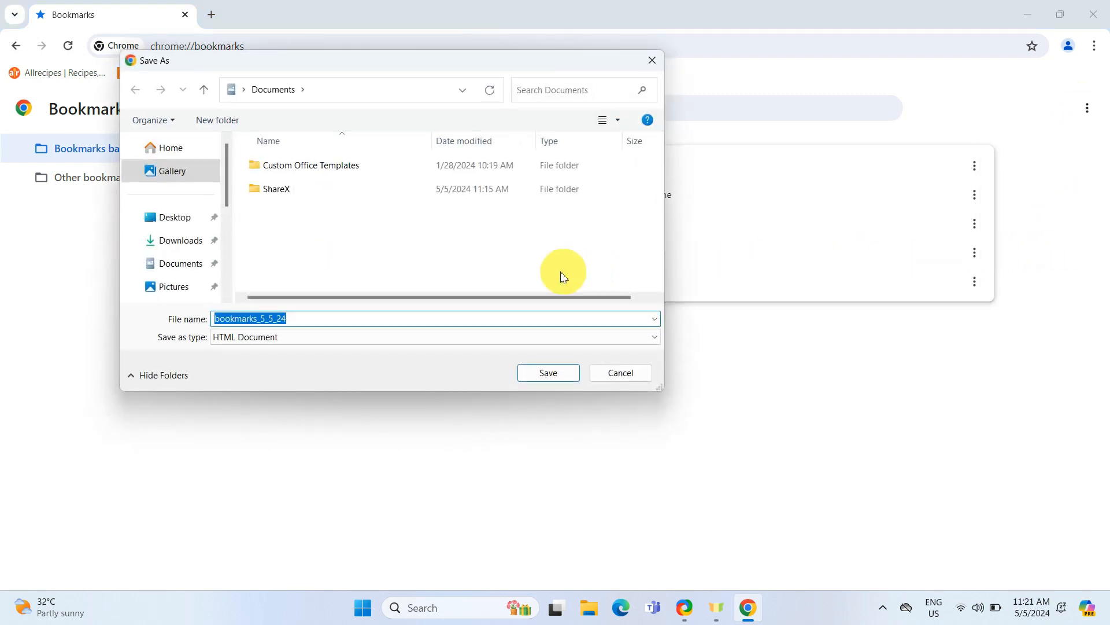
mouse_move(509, 273)
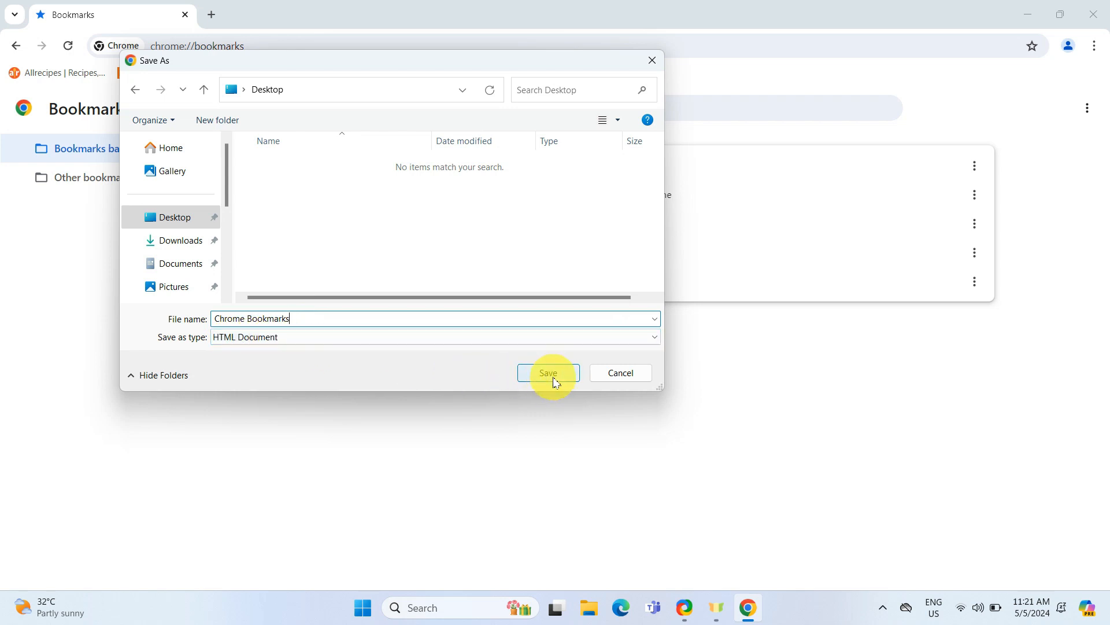
left_click(548, 372)
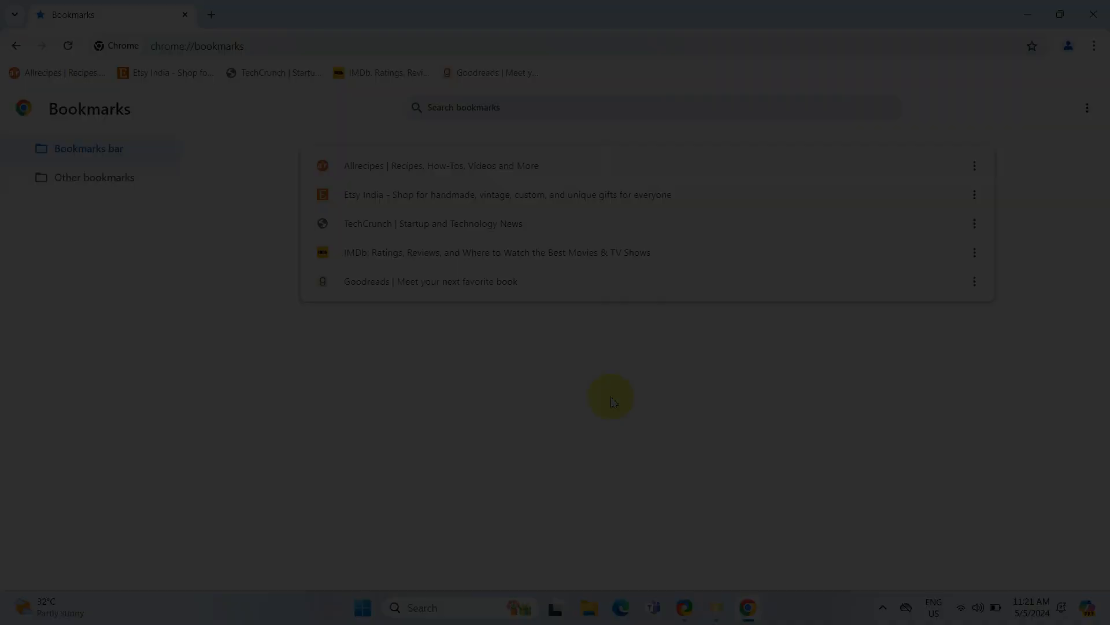
Minimize Chrome to see the 'Chrome Bookmarks' file on the desktop.
left_click(1093, 13)
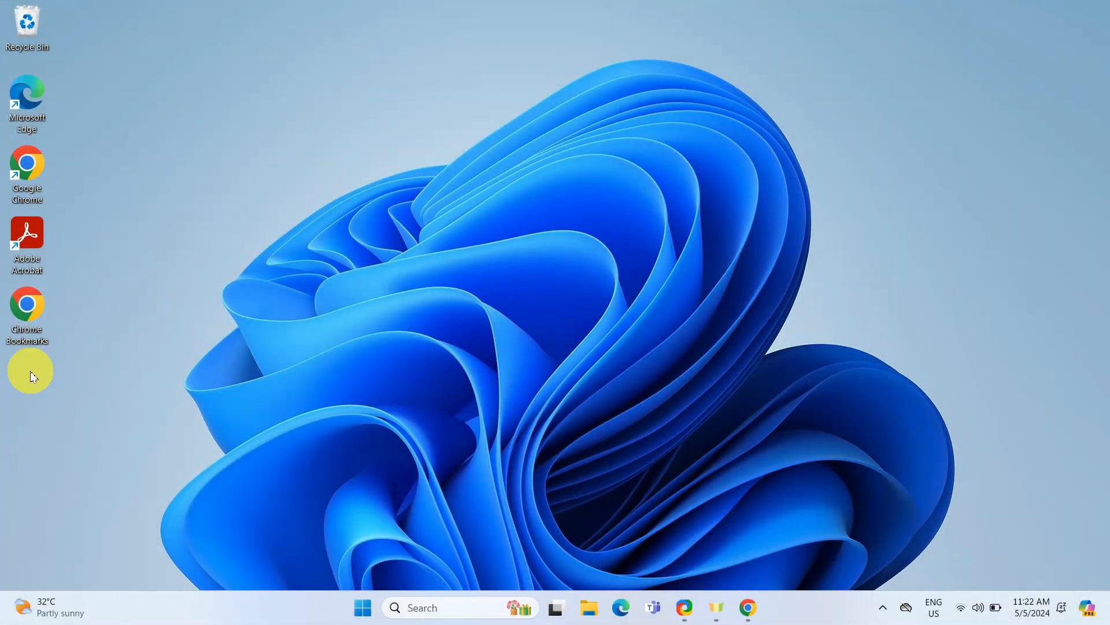
mouse_move(161, 385)
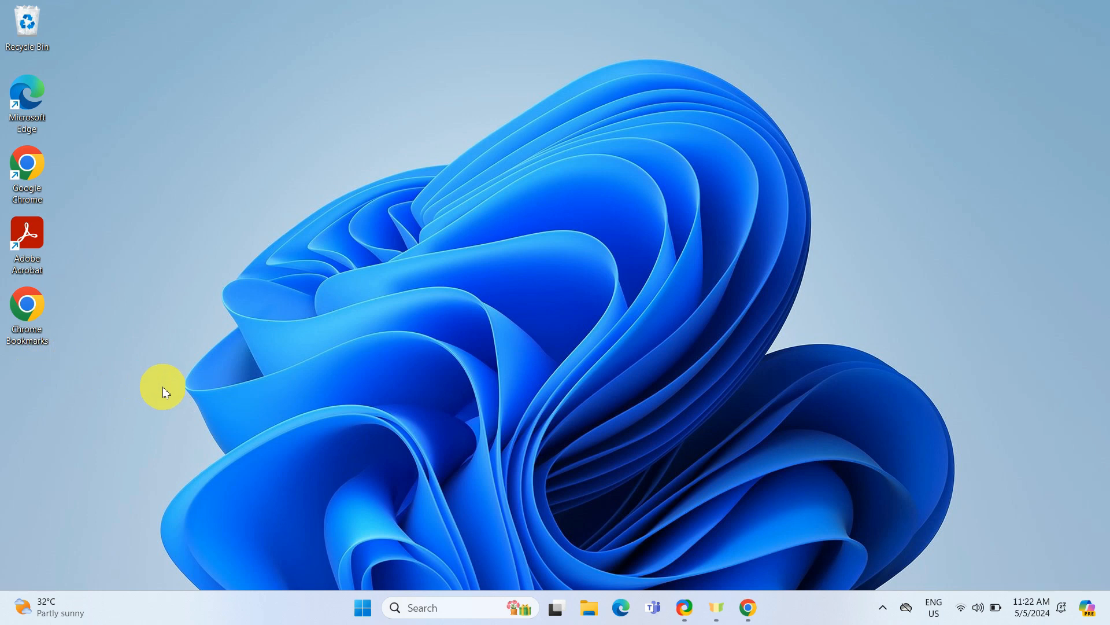
mouse_move(361, 174)
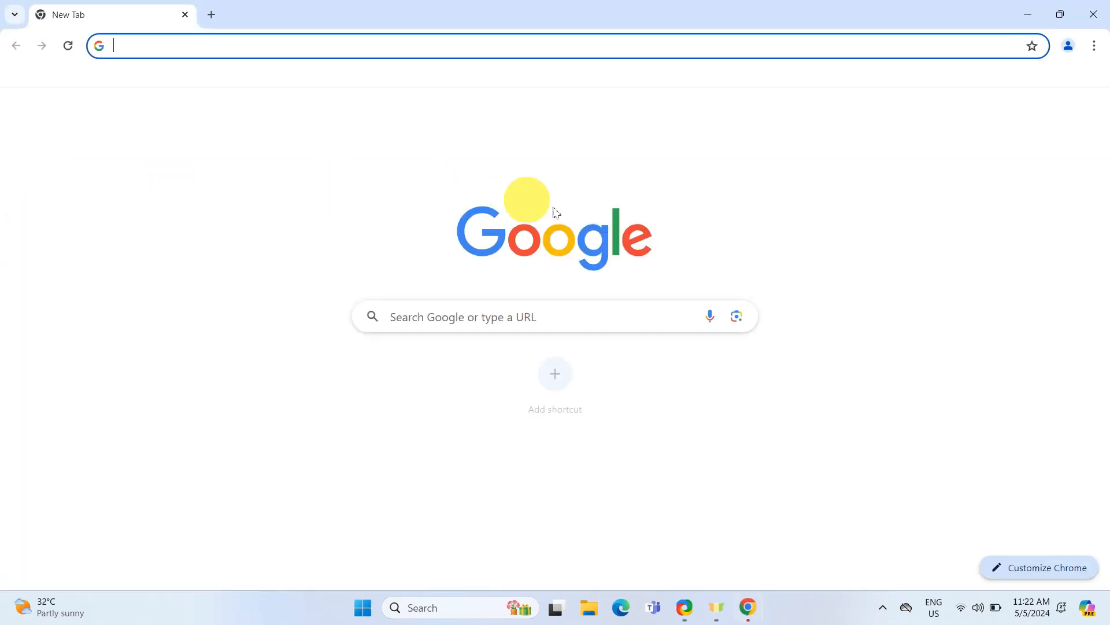
mouse_move(432, 133)
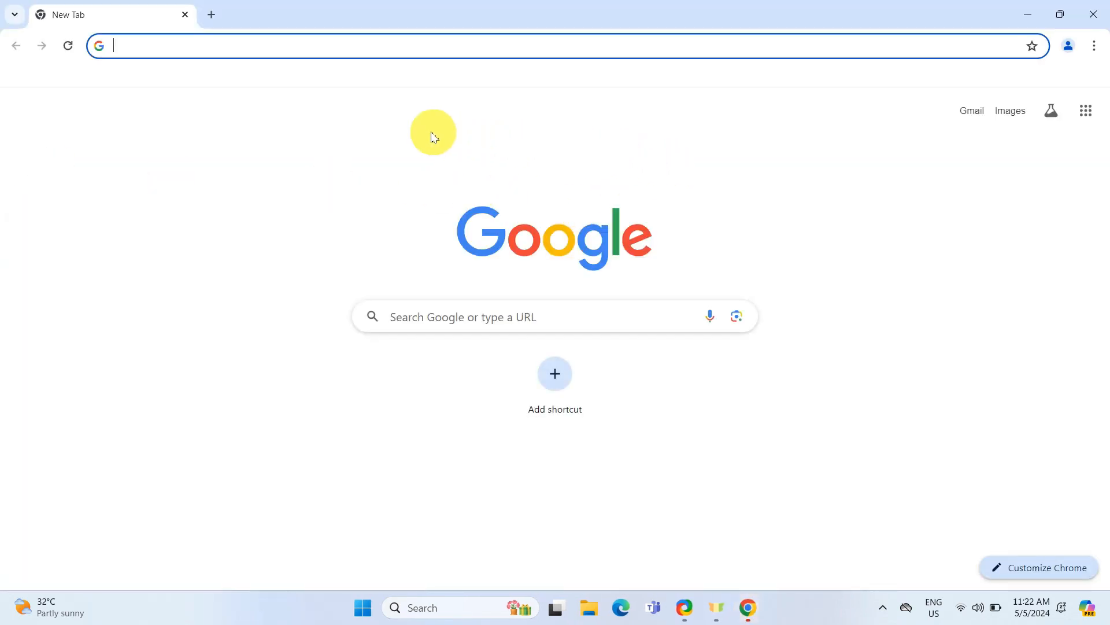
mouse_move(414, 85)
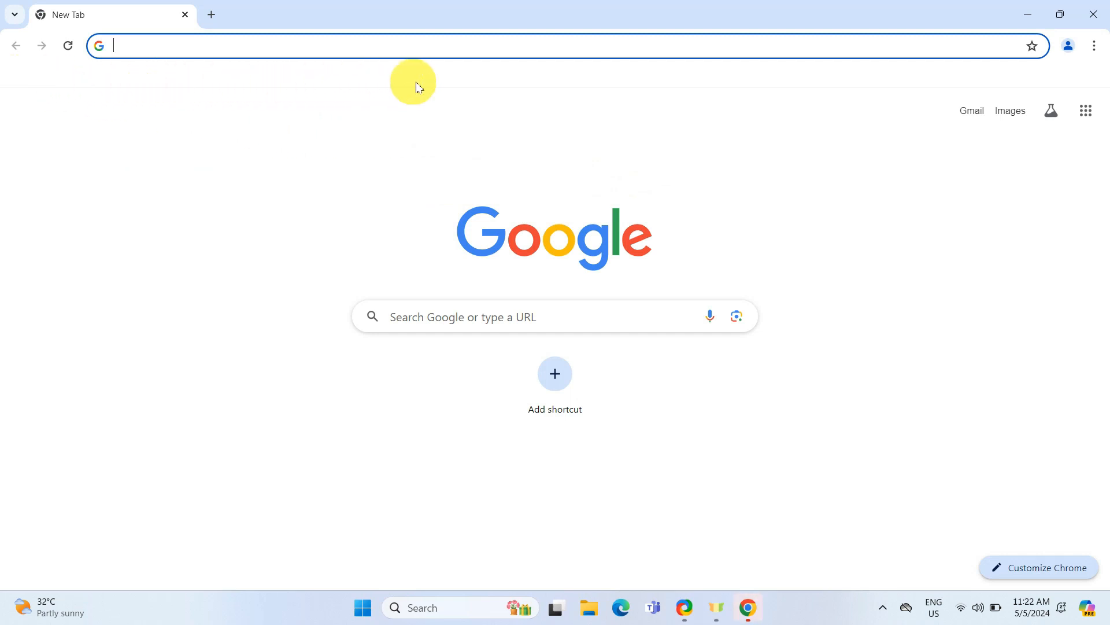
mouse_move(657, 145)
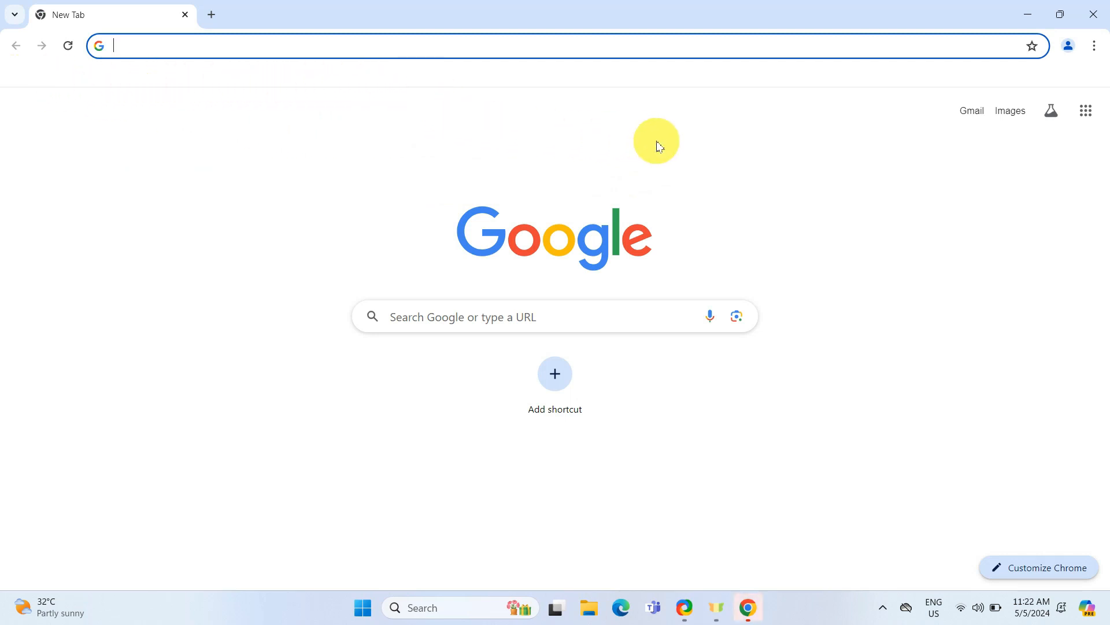
mouse_move(833, 151)
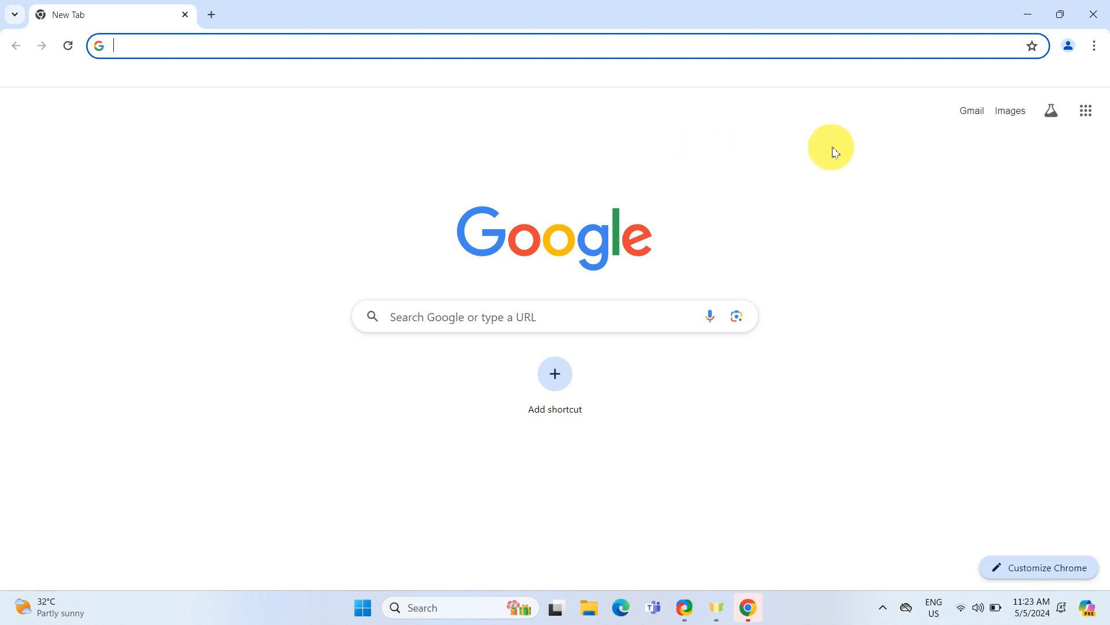
Open the cleared Chrome's main menu to reach Bookmarks and lists.
left_click(1093, 45)
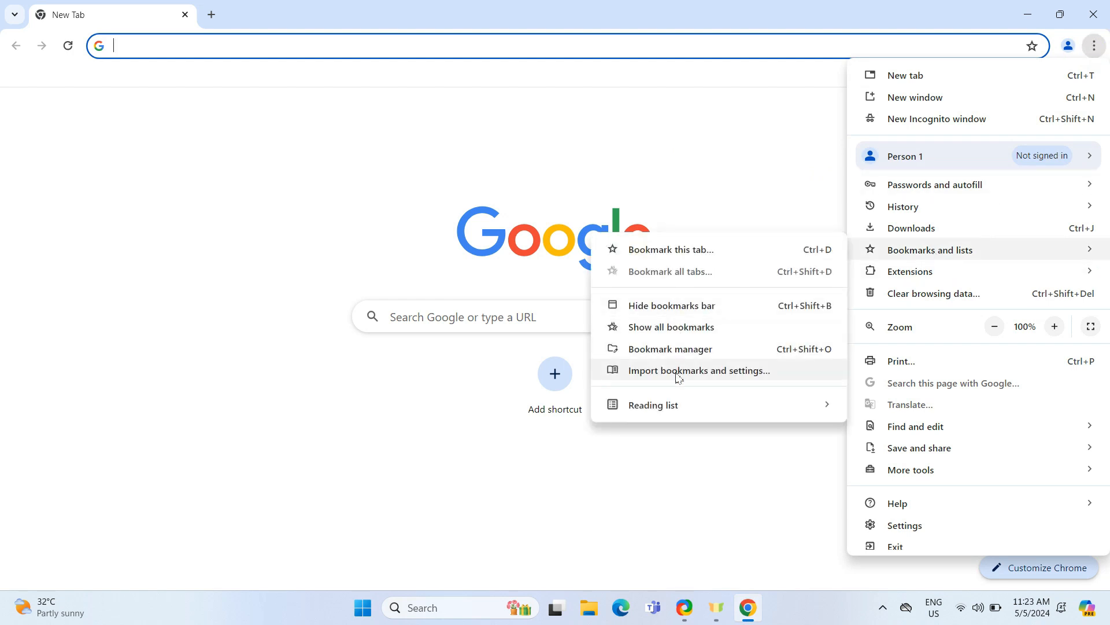
Import from Bookmarks HTML File, selecting 'Chrome Bookmarks' on the Desktop.
left_click(700, 369)
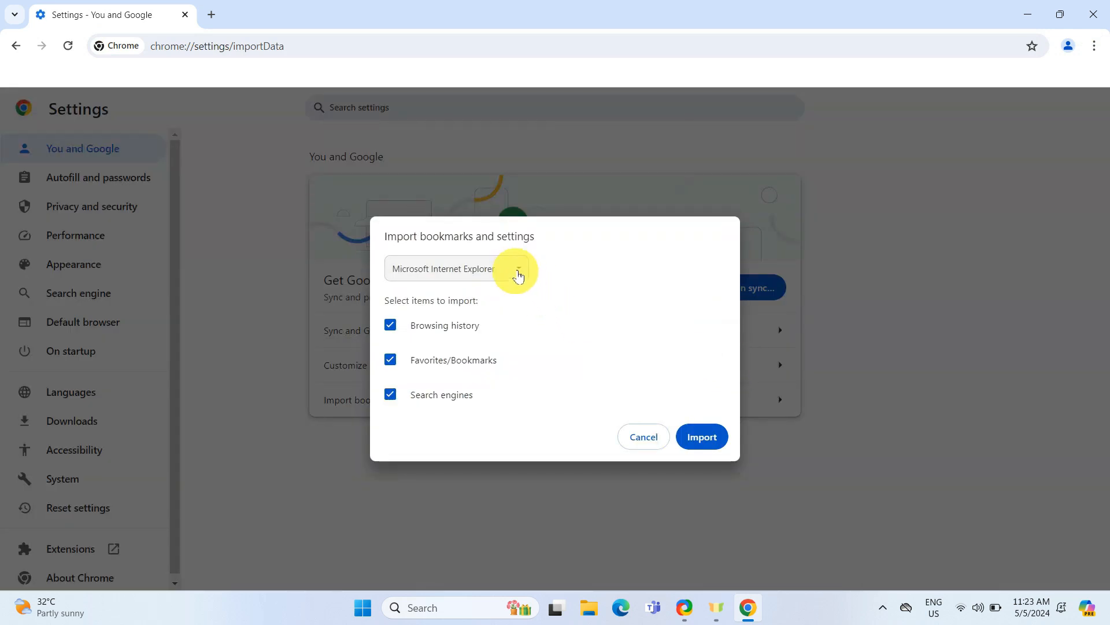
left_click(517, 268)
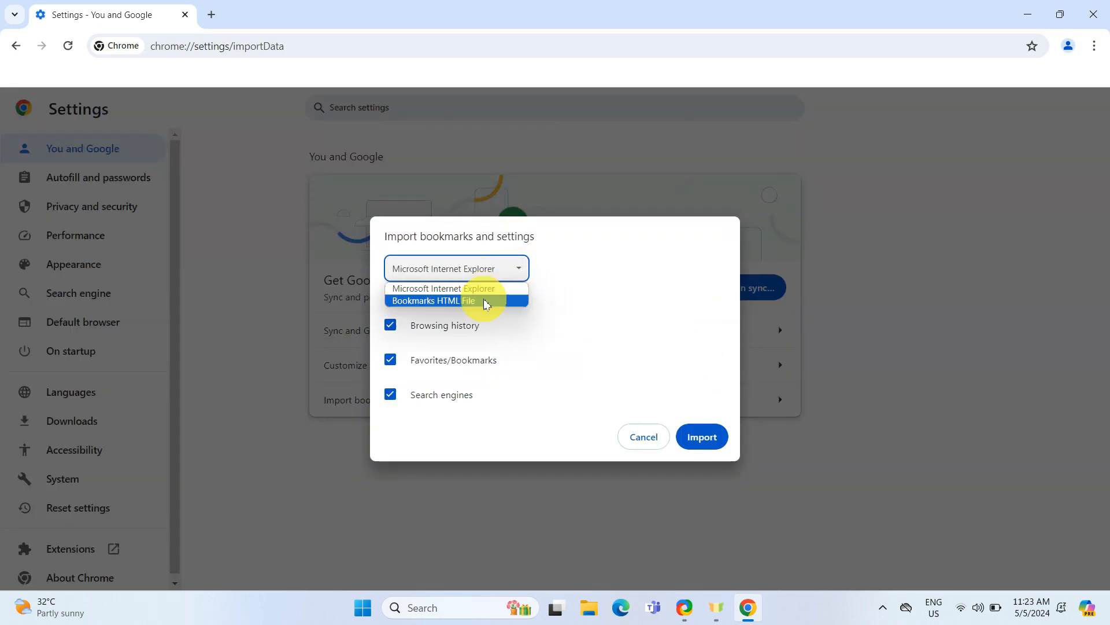
left_click(433, 300)
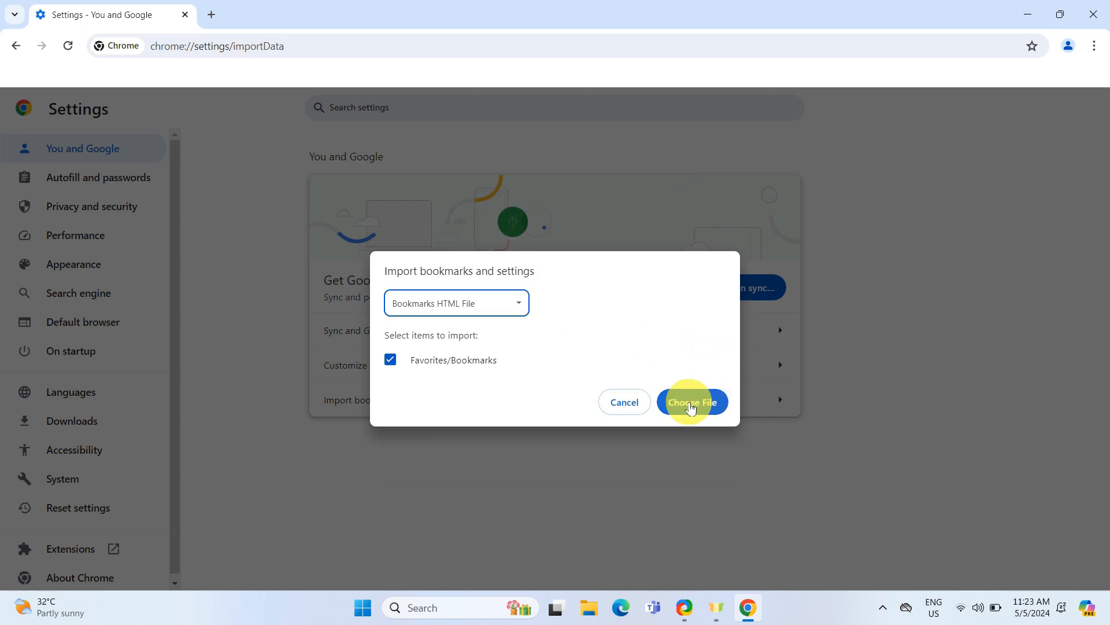
left_click(691, 401)
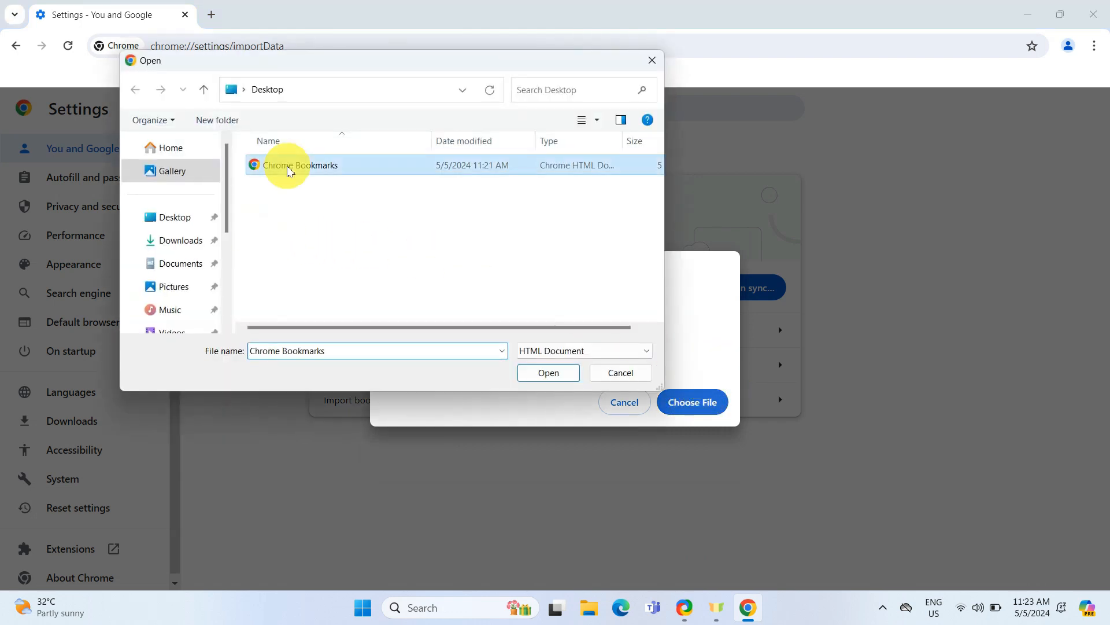
left_click(548, 372)
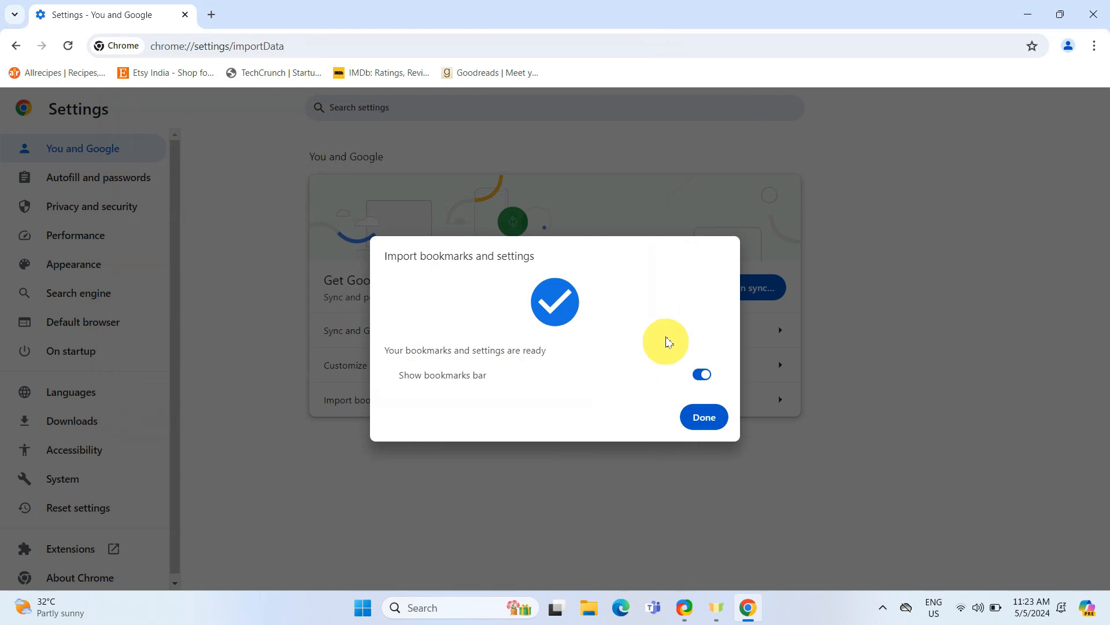
Dismiss the import confirmation with Done, returning to the settings page.
left_click(703, 417)
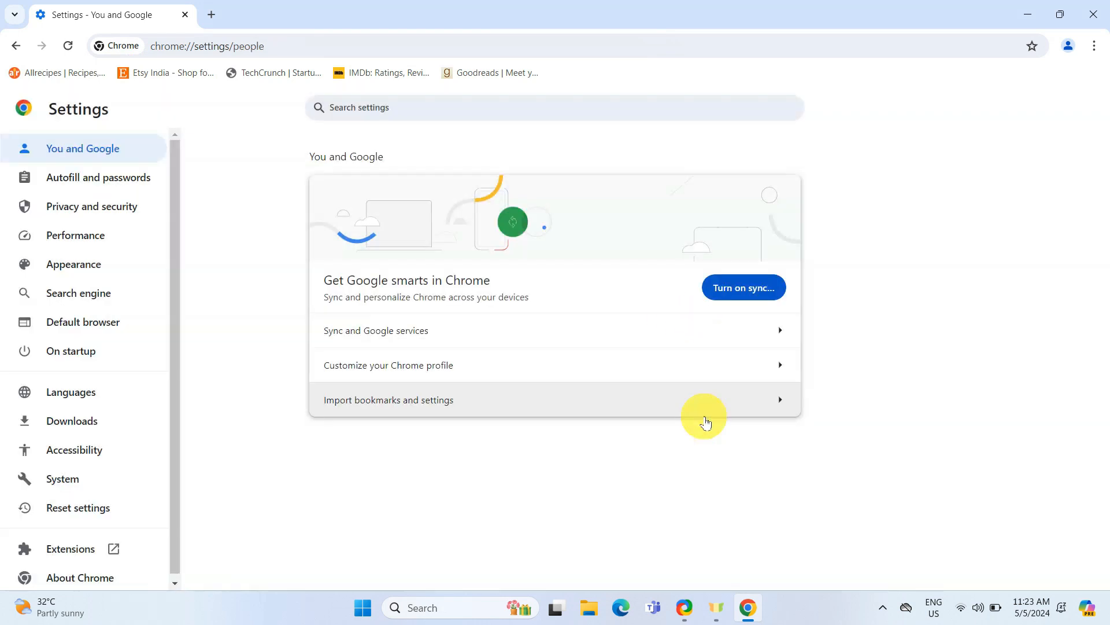
mouse_move(265, 85)
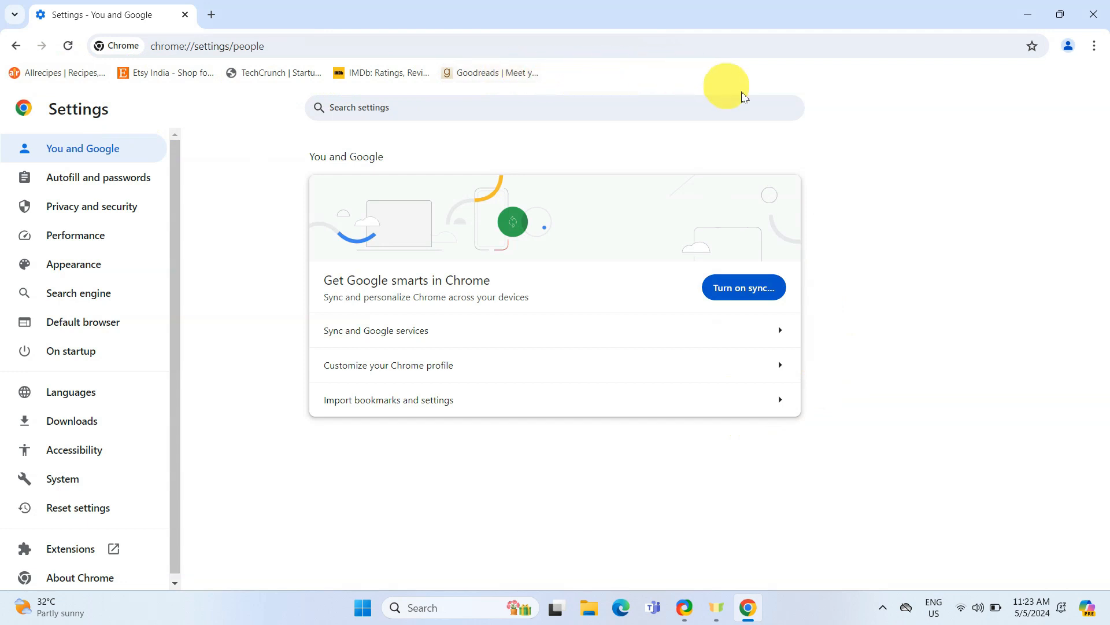
mouse_move(886, 94)
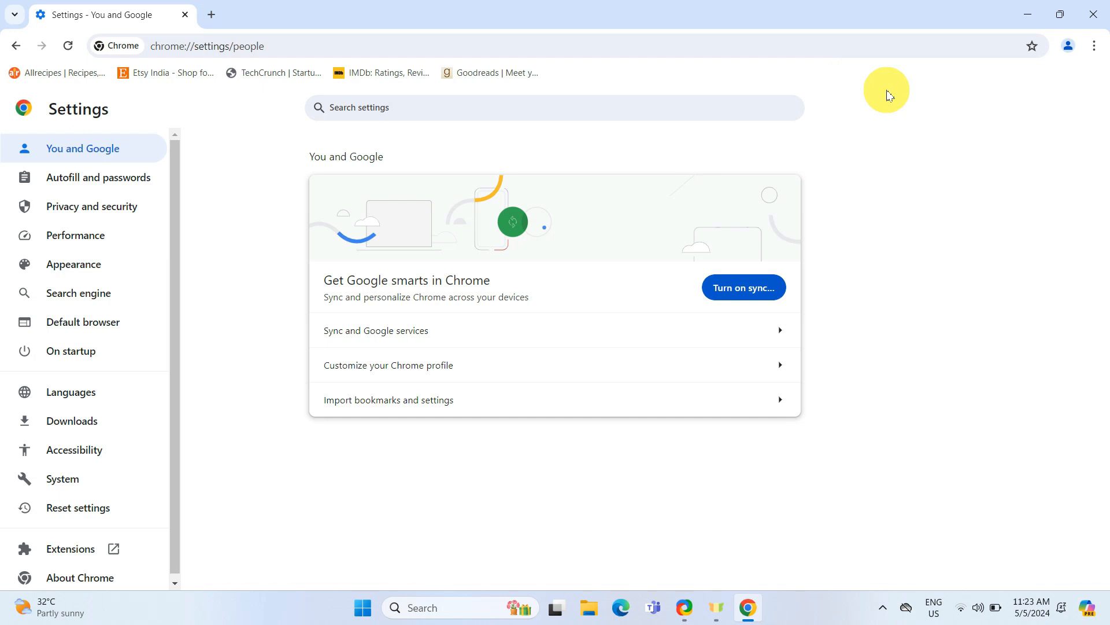
mouse_move(908, 183)
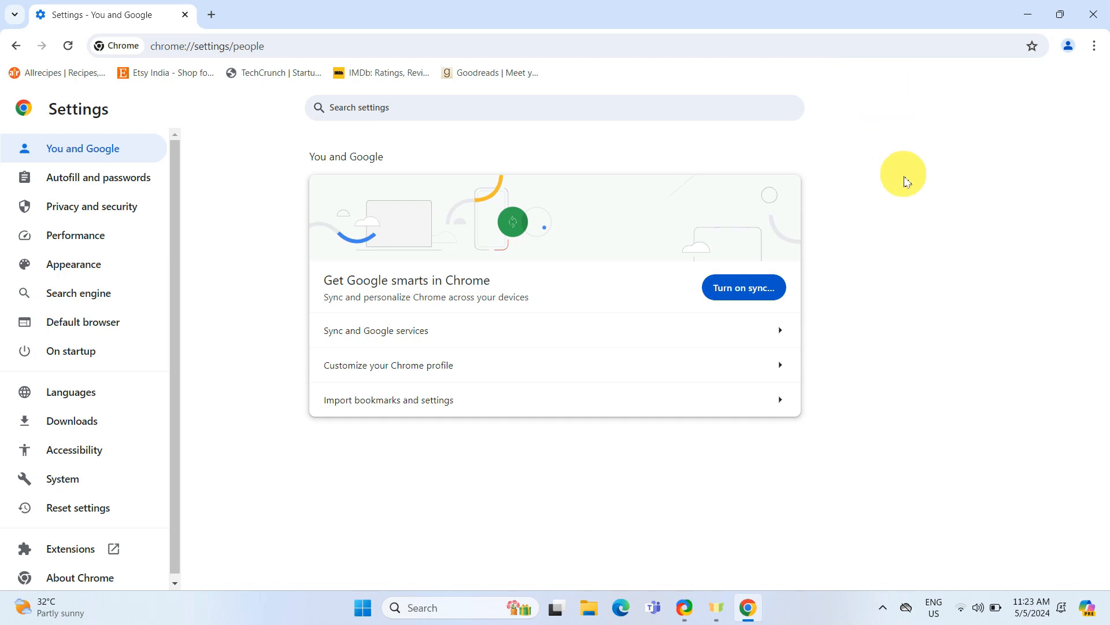
mouse_move(906, 355)
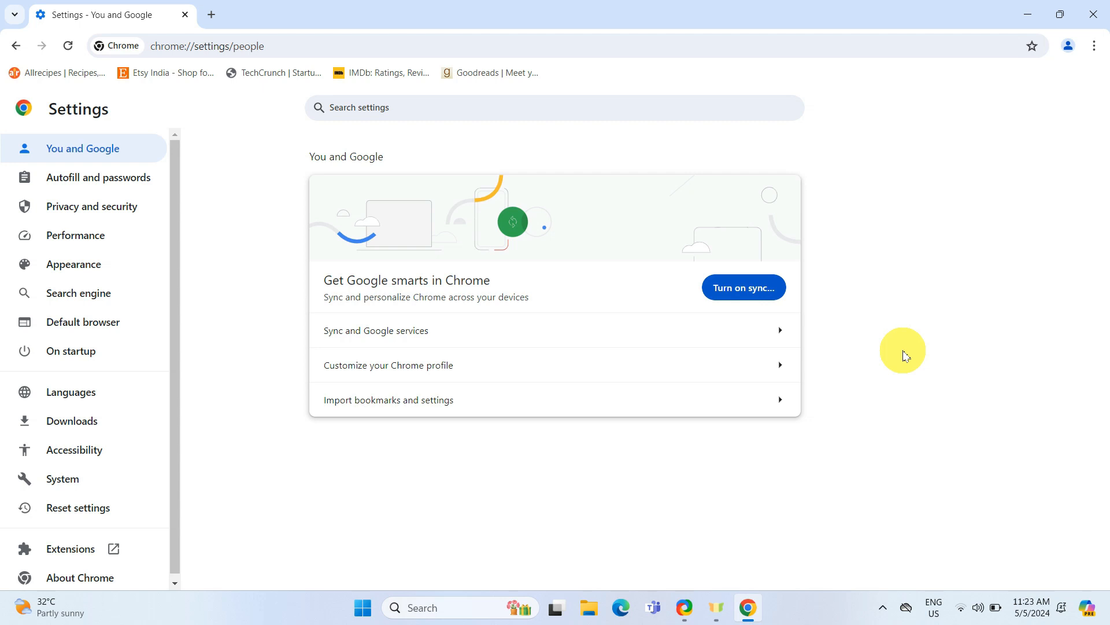